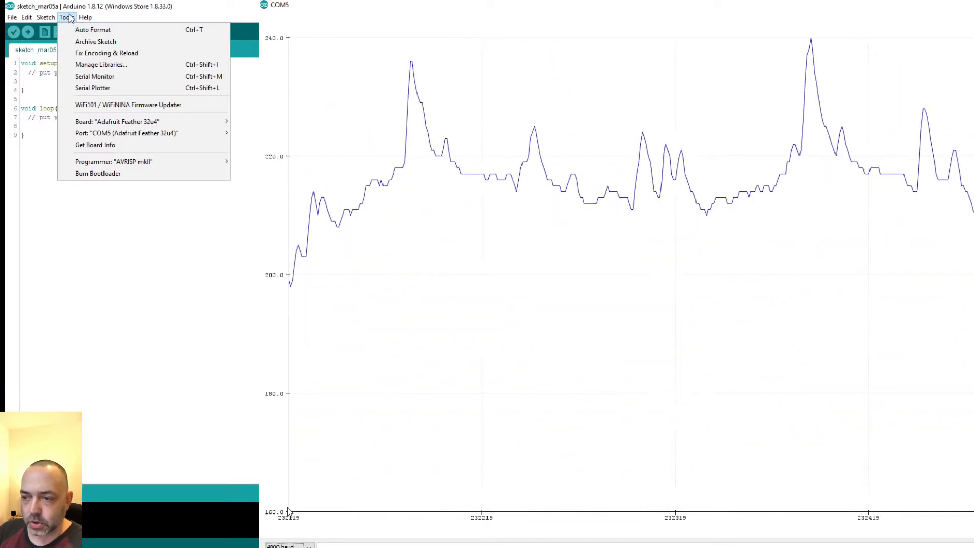
pyautogui.moveTo(100, 65)
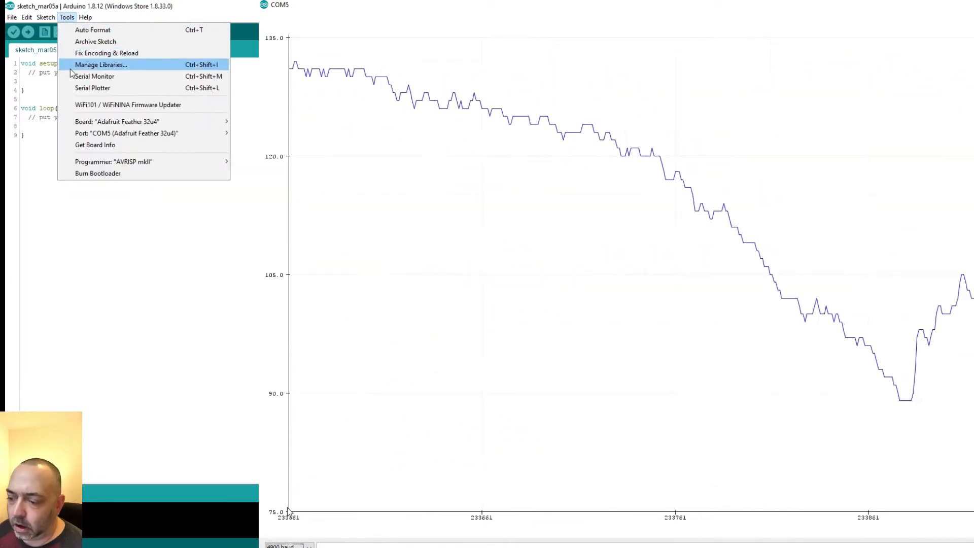
# Bring the empty sketch_mar04a window to the front, leaving the Serial Plotter
pyautogui.click(94, 76)
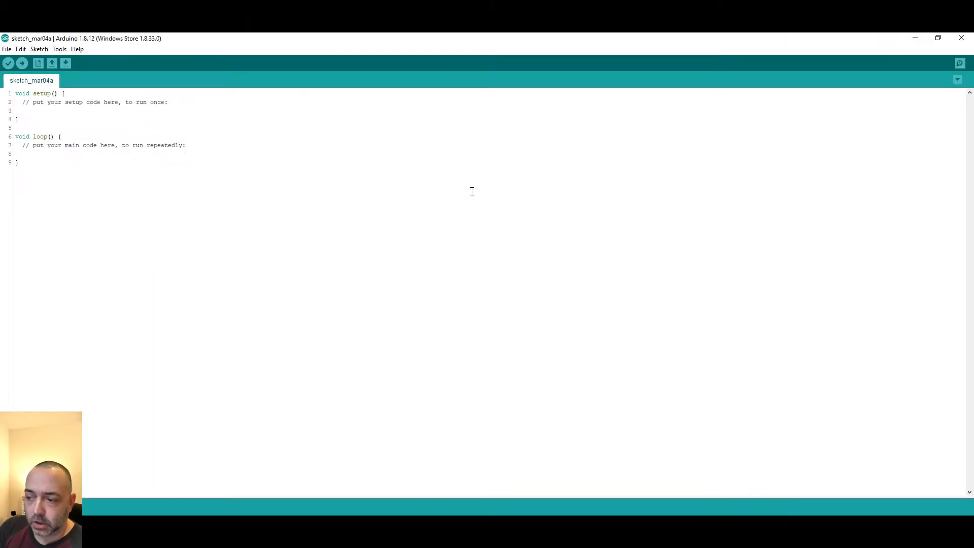
# Set the Additional Boards Manager URL to the Adafruit package_adafruit_index.json URL and save preferences
pyautogui.click(39, 49)
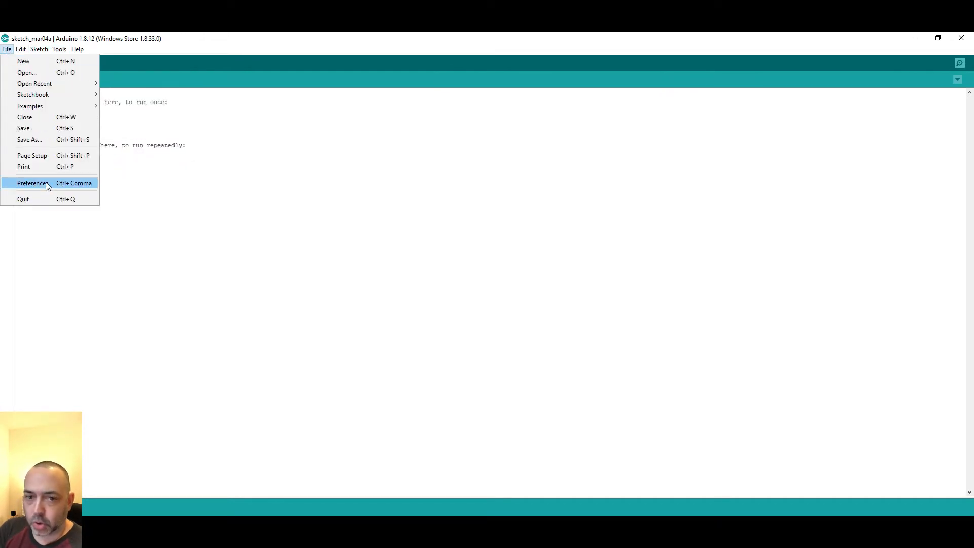
pyautogui.click(31, 183)
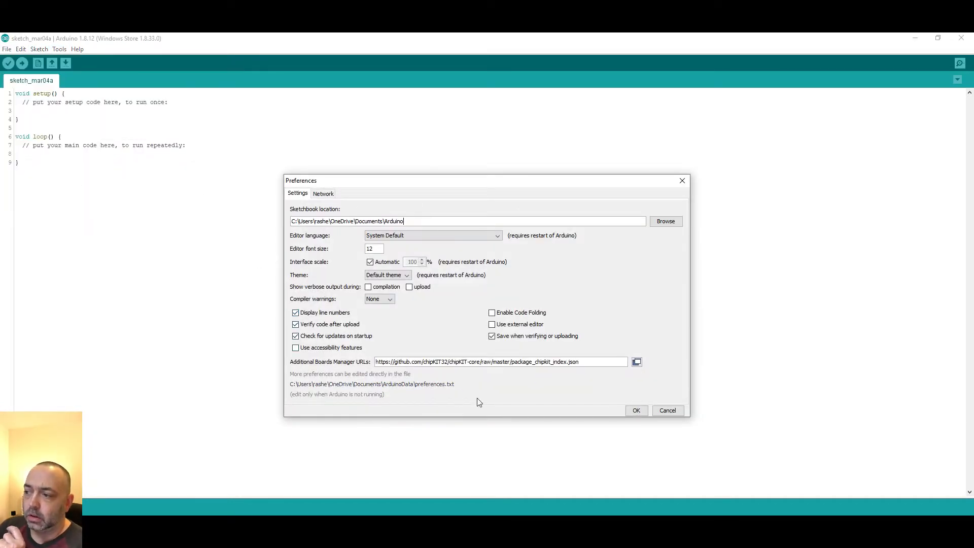
pyautogui.write('https://adafruit.github.io/arduino-board-index/package_adafruit_index.json')
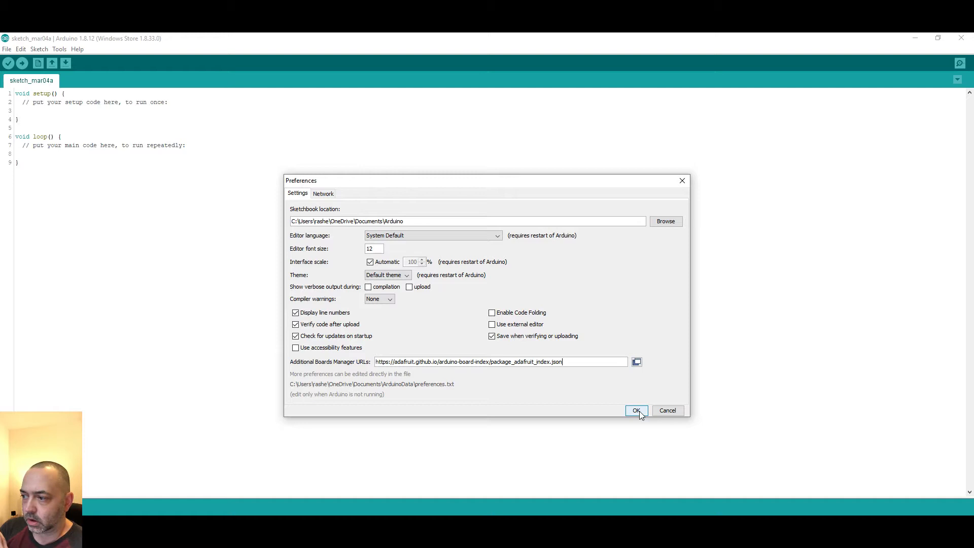
pyautogui.click(636, 410)
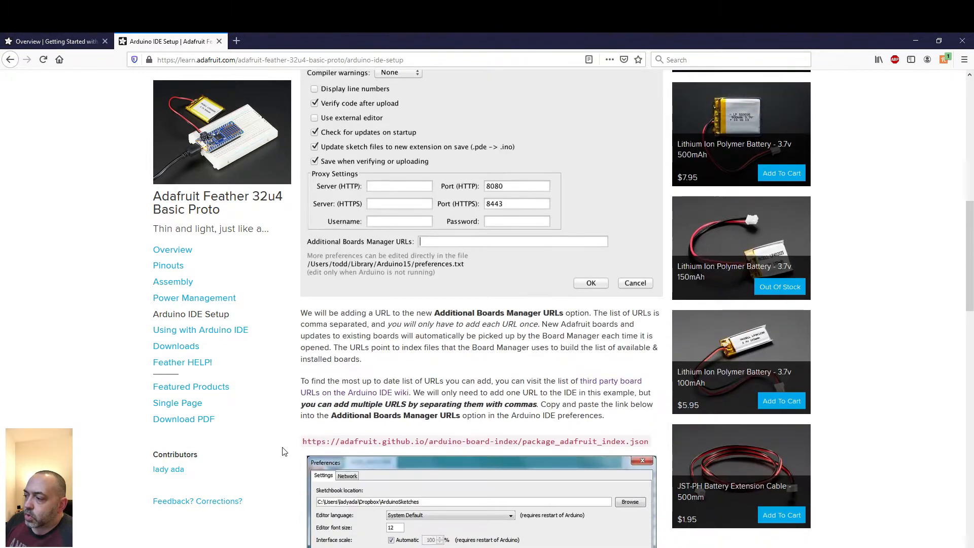
# Select the package_adafruit_index.json board index link on the Adafruit setup page
pyautogui.scroll(-3)
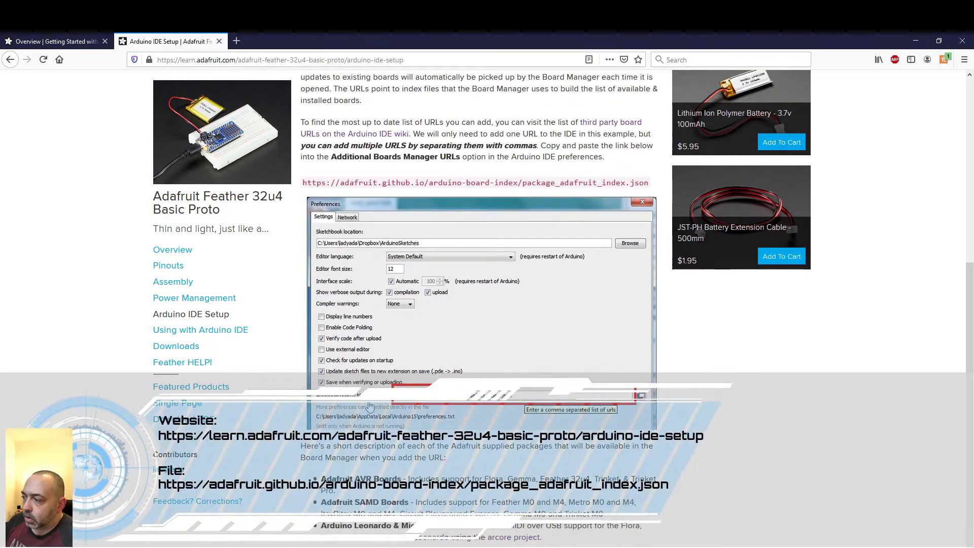
pyautogui.doubleClick(639, 182)
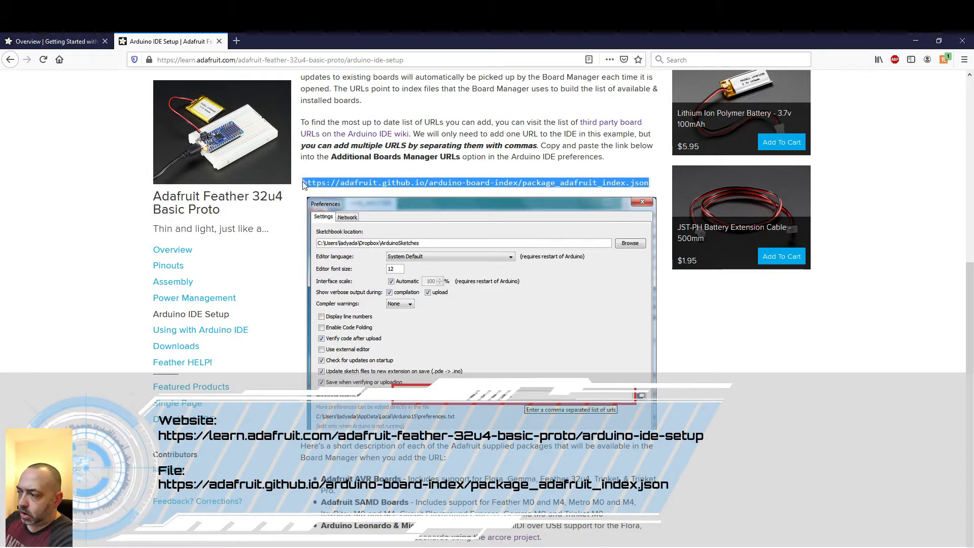
pyautogui.moveTo(426, 37)
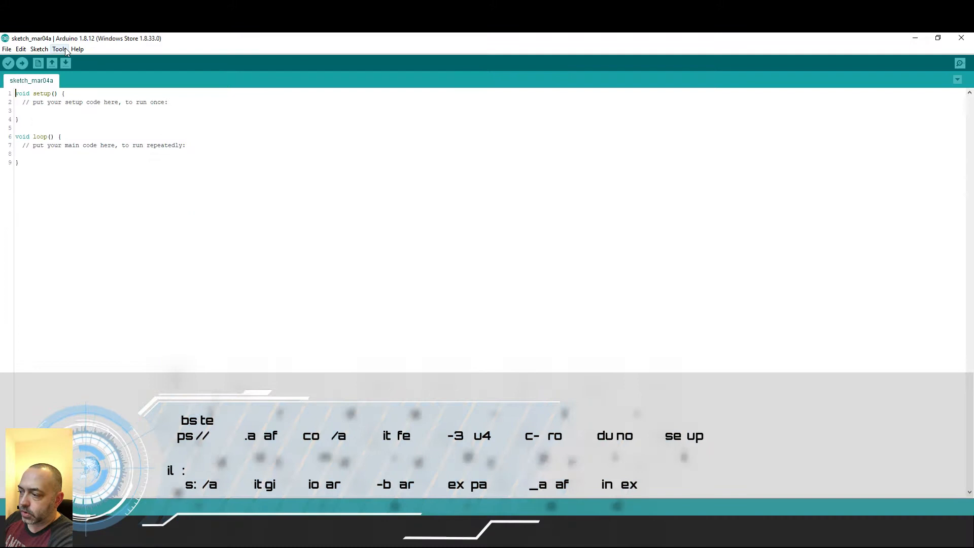
pyautogui.click(7, 49)
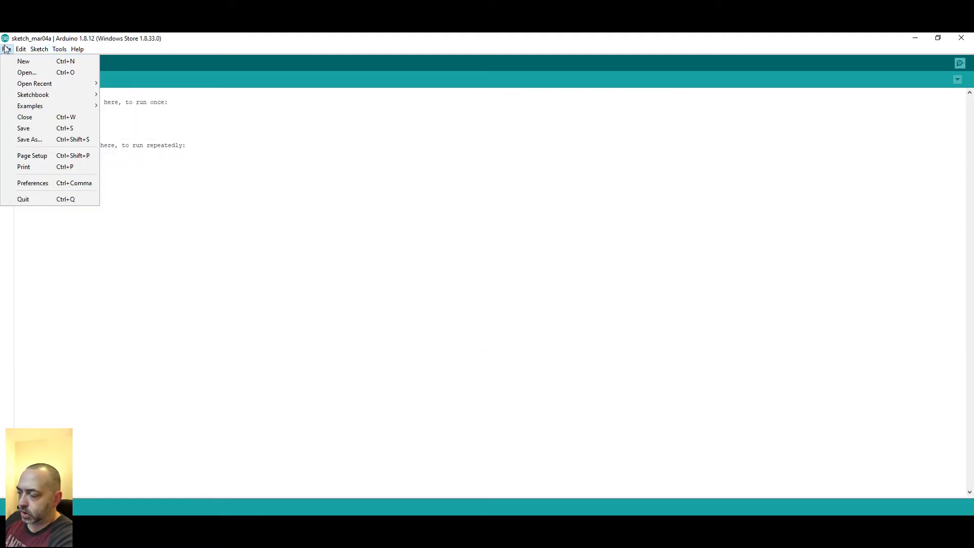
pyautogui.click(32, 183)
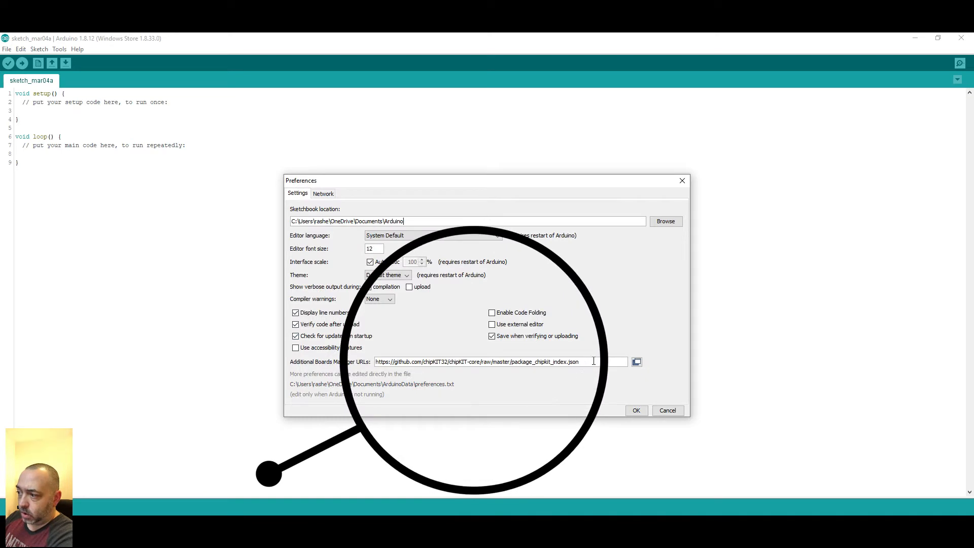
pyautogui.write('https://adafruit.github.io/arduino-board-index/package_adafruit_index.json')
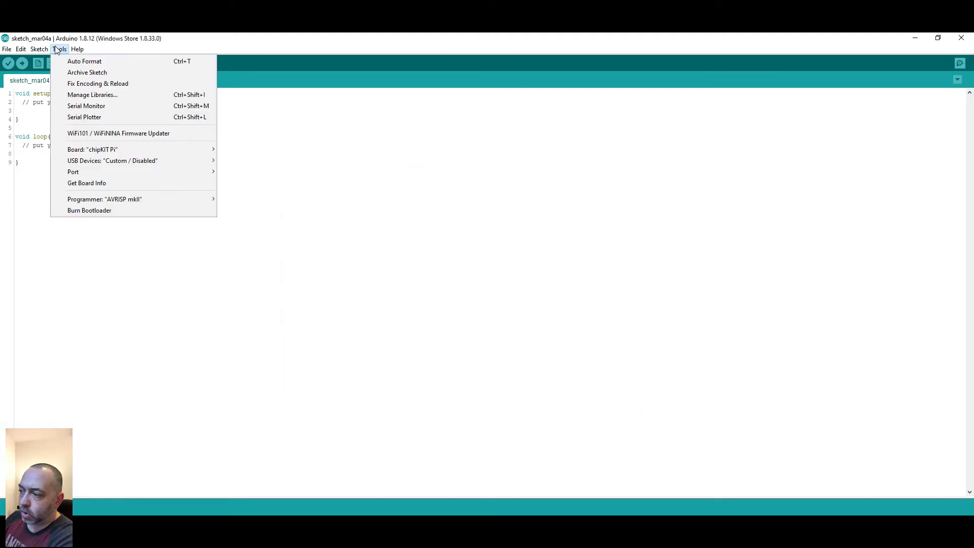
# Filter Boards Manager to Contributed packages and scroll to Adafruit AVR Boards 1.4.13
pyautogui.click(111, 161)
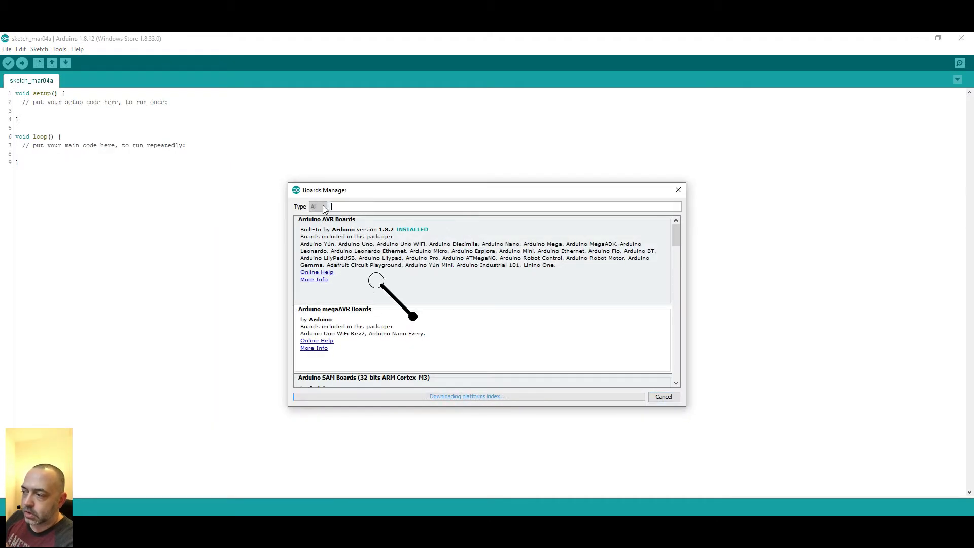
pyautogui.click(322, 207)
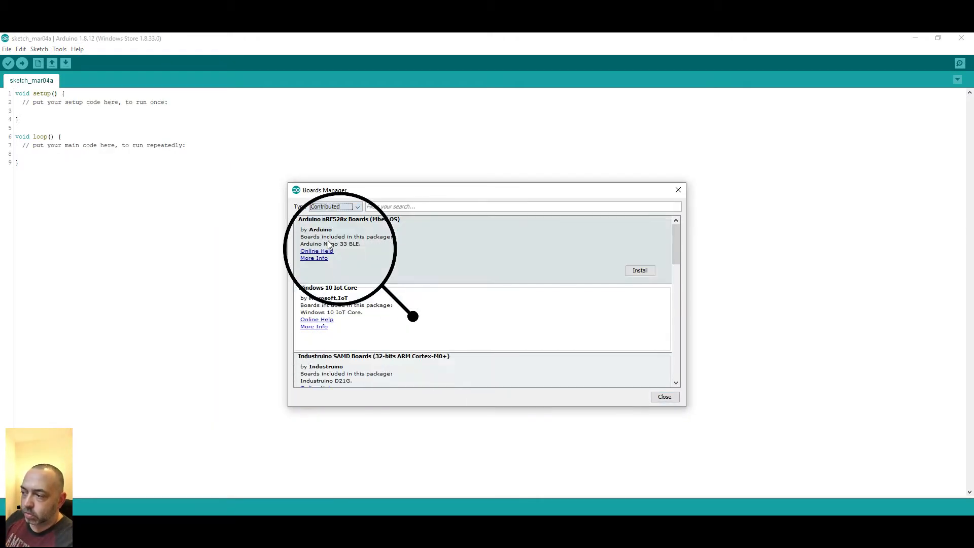
pyautogui.scroll(-3)
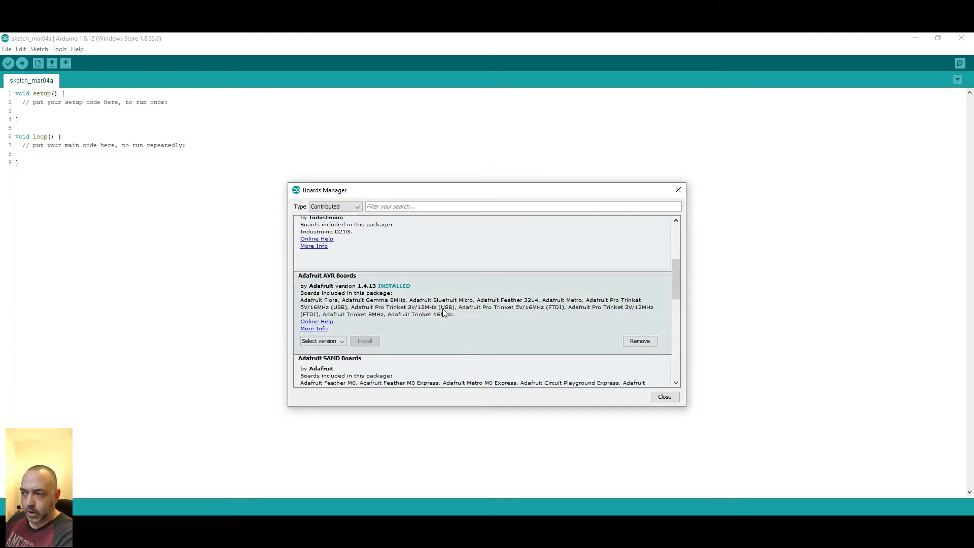
pyautogui.scroll(-3)
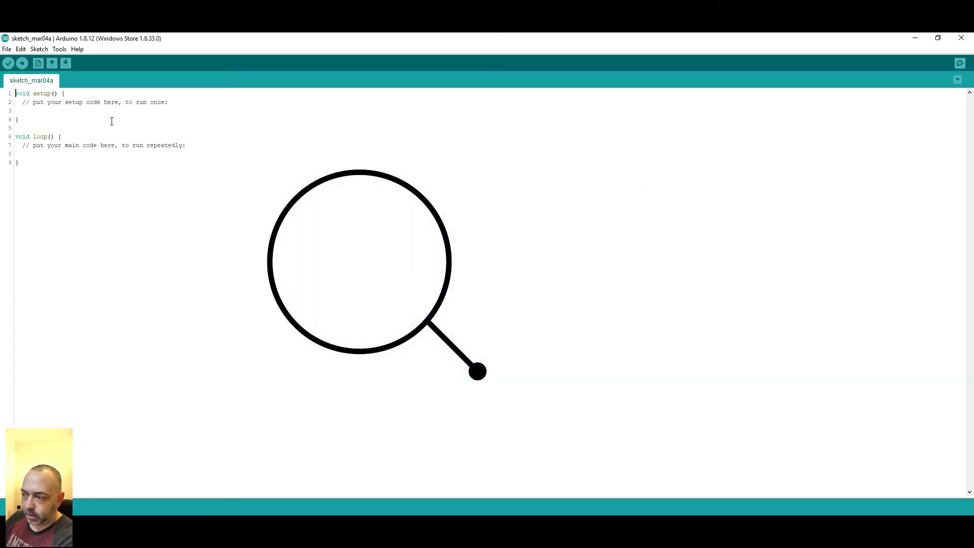
# Browse Tools > Board down to the Adafruit Boards section with Flora, Feather 32u4 and Trinket
pyautogui.click(59, 49)
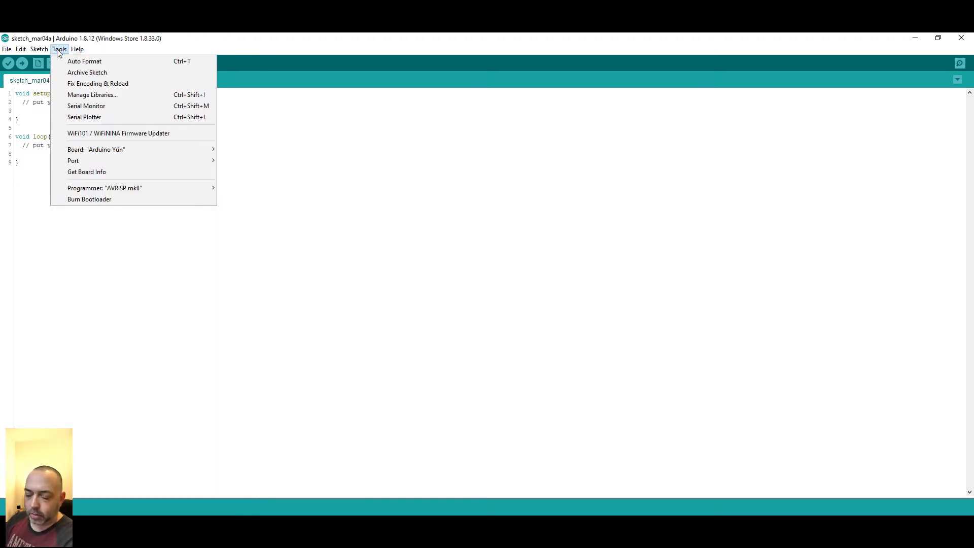
pyautogui.click(96, 149)
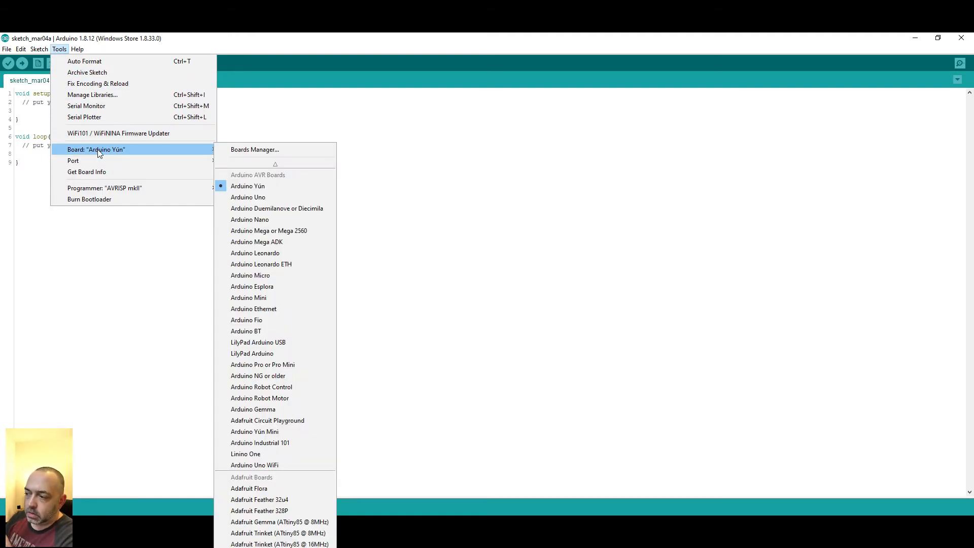
pyautogui.moveTo(255, 149)
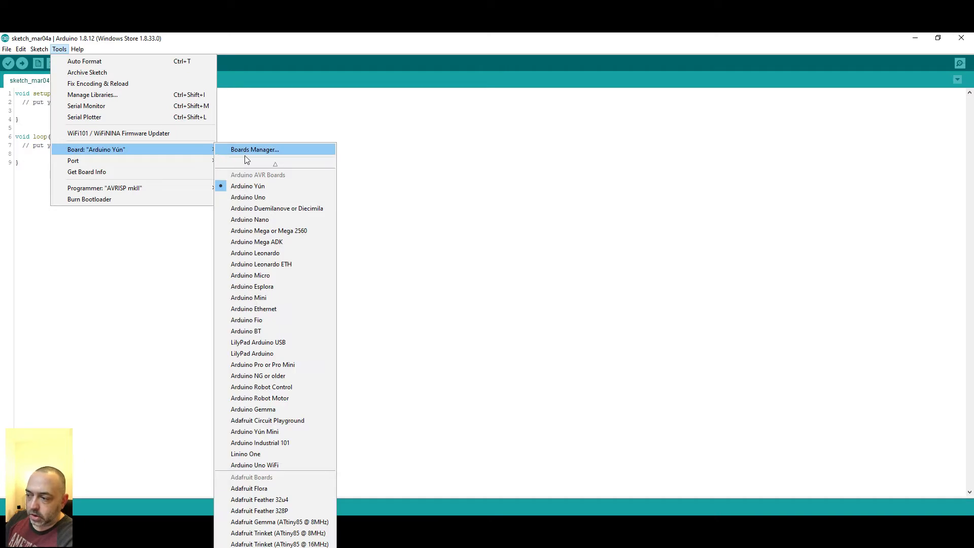
pyautogui.moveTo(277, 286)
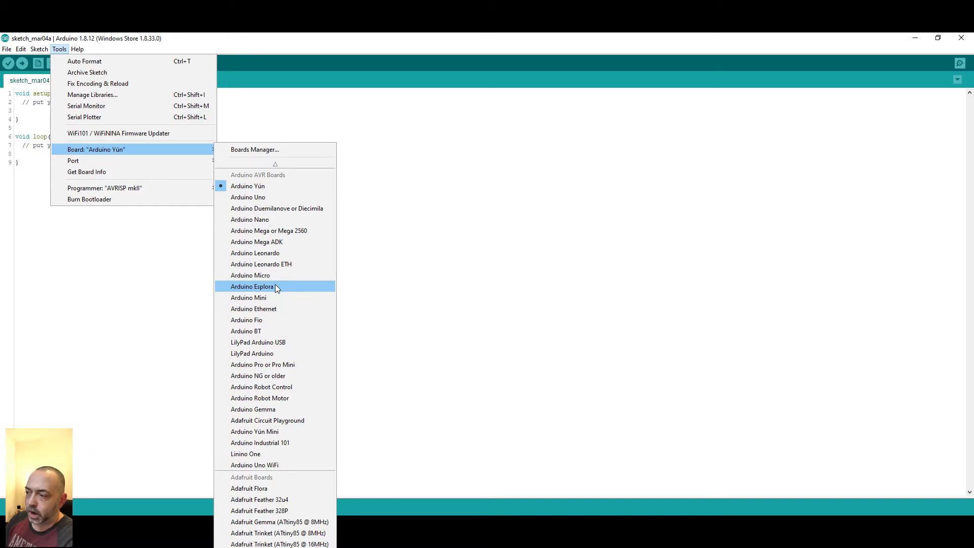
pyautogui.scroll(-3)
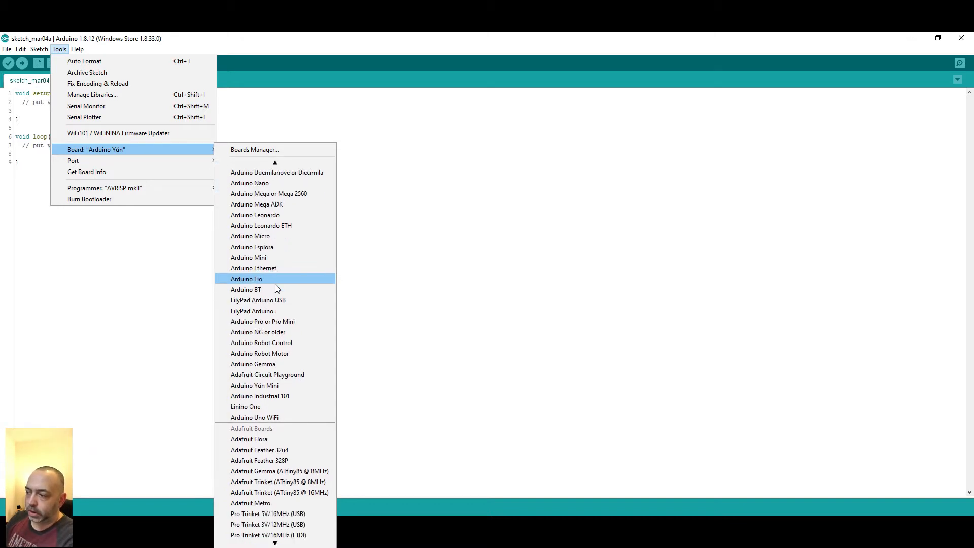
pyautogui.moveTo(271, 450)
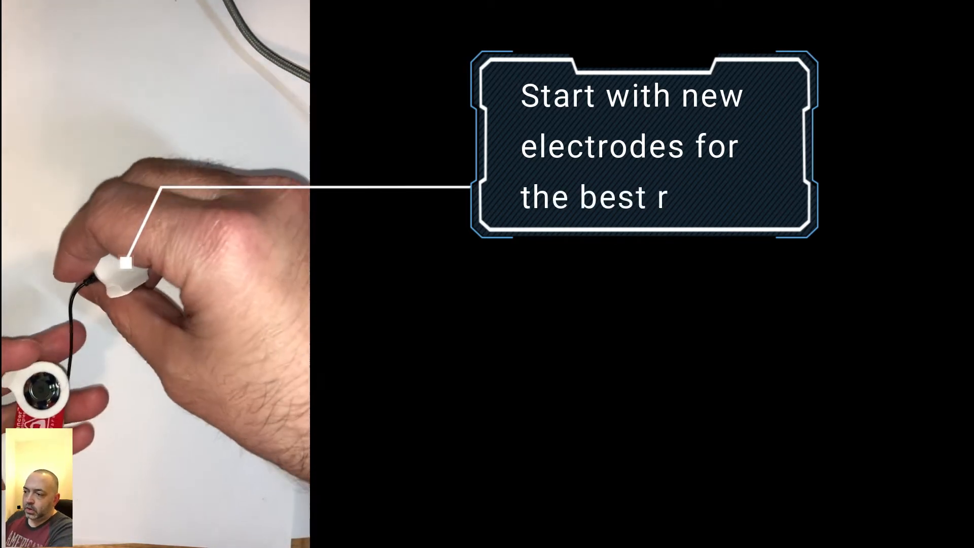
pyautogui.click(39, 27)
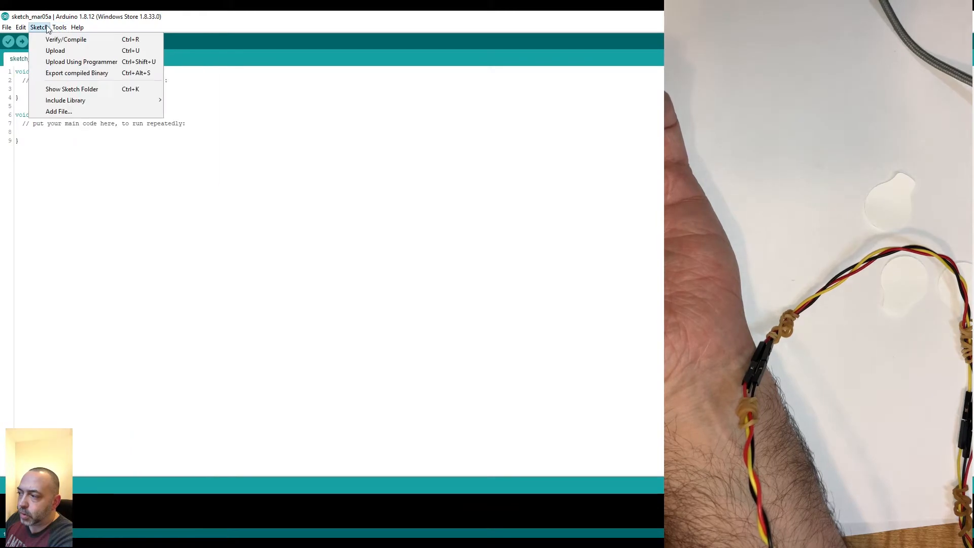
# Open the Serial Monitor for the Adafruit Feather 32u4 on COM5
pyautogui.click(58, 27)
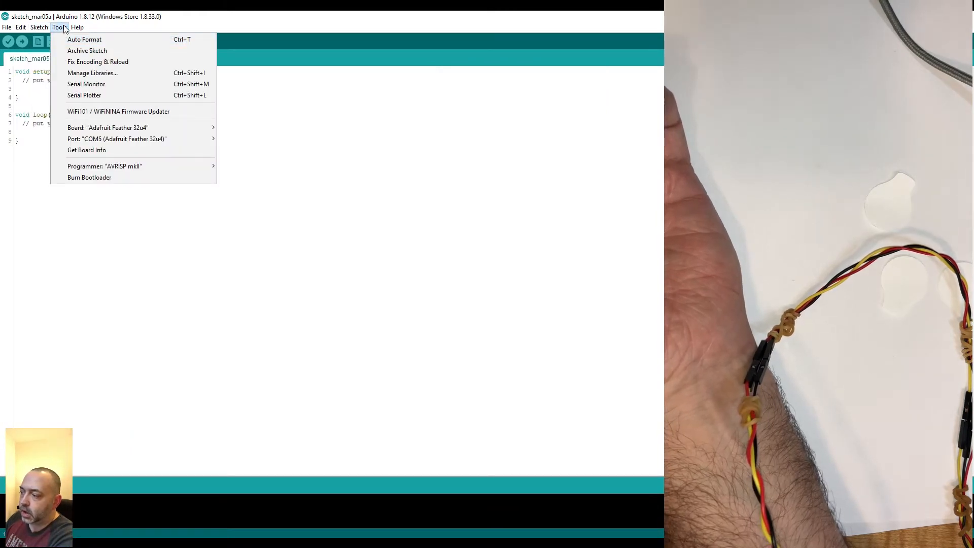
pyautogui.moveTo(86, 84)
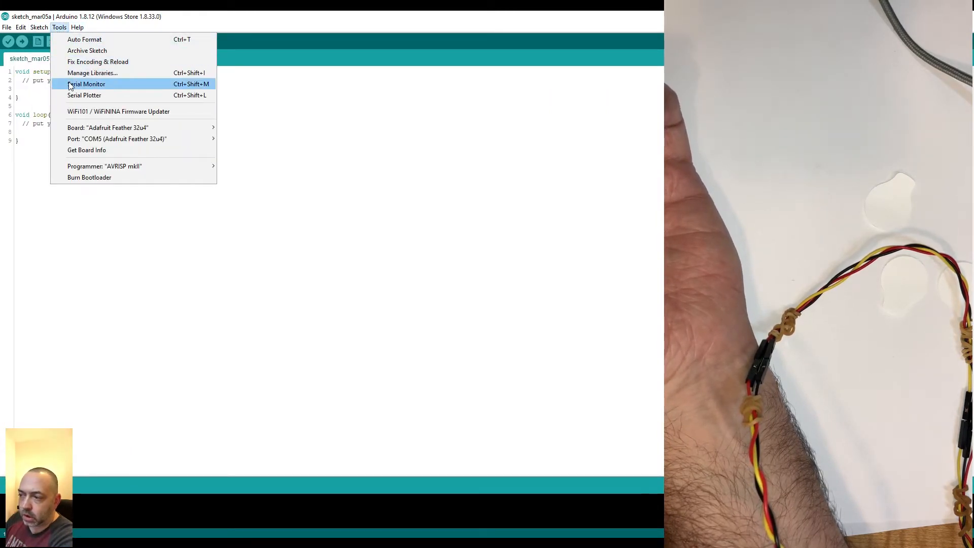
pyautogui.click(86, 84)
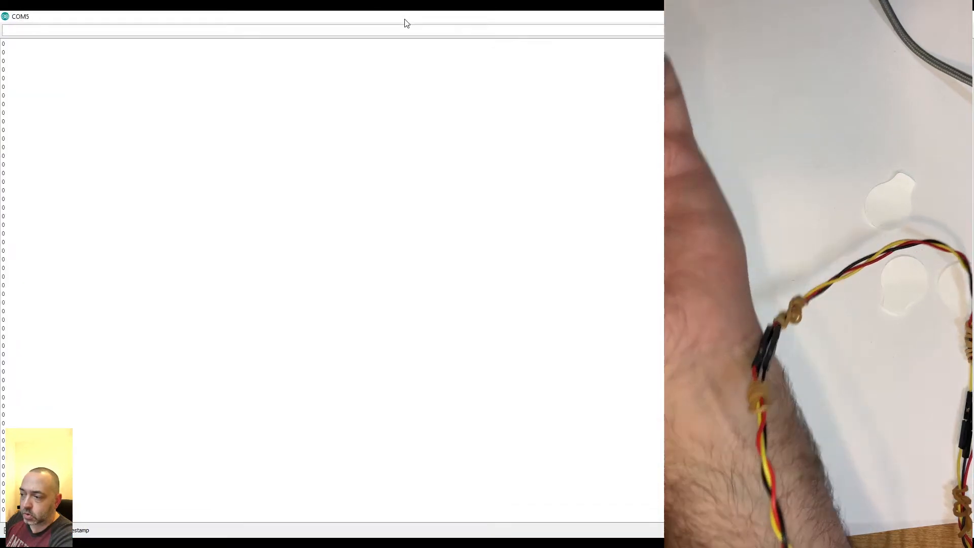